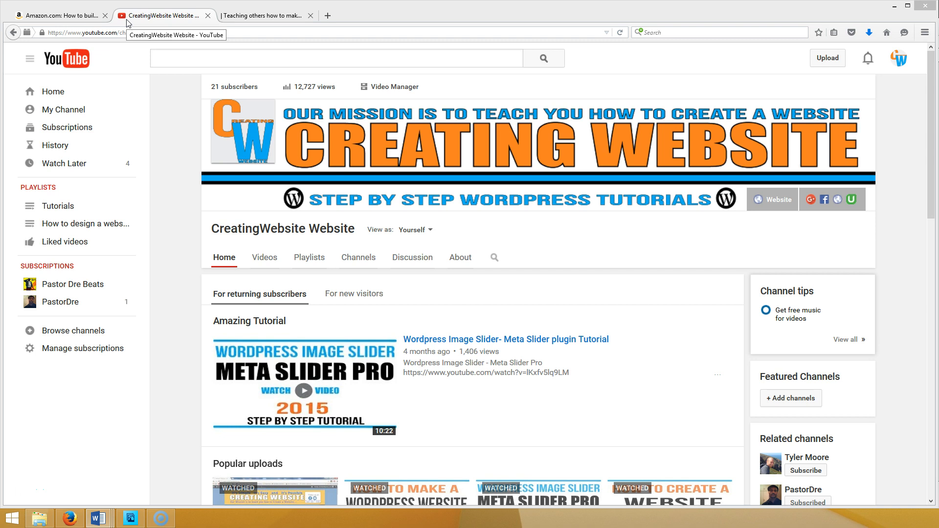
{"action": "mouse_move", "coordinate": [454, 130]}
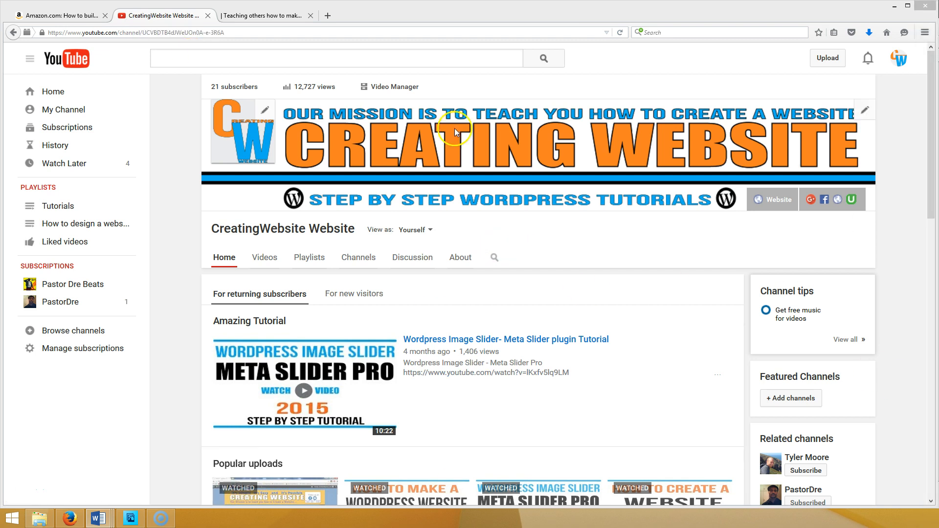
Step: Bring up the Amazon Kindle product page for Pastor Dre's church website ebook
{"action": "left_click", "coordinate": [59, 14]}
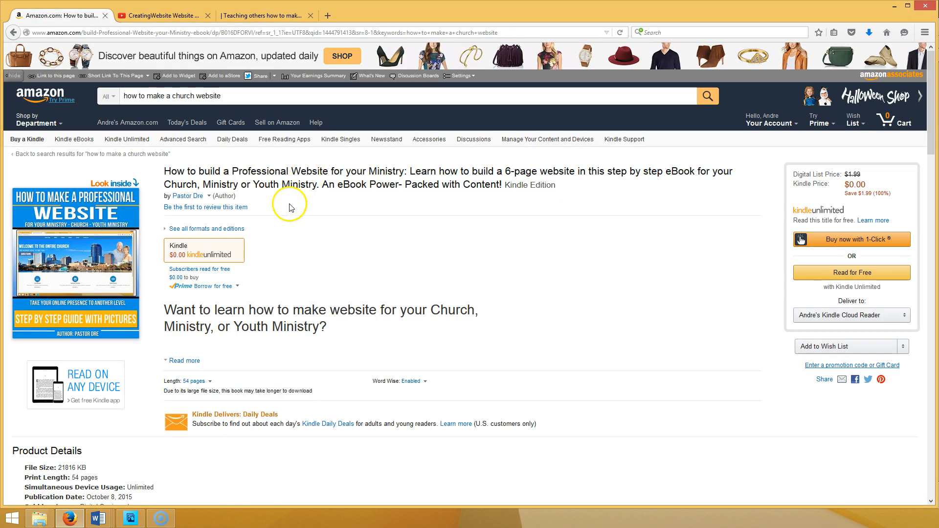
{"action": "mouse_move", "coordinate": [56, 230]}
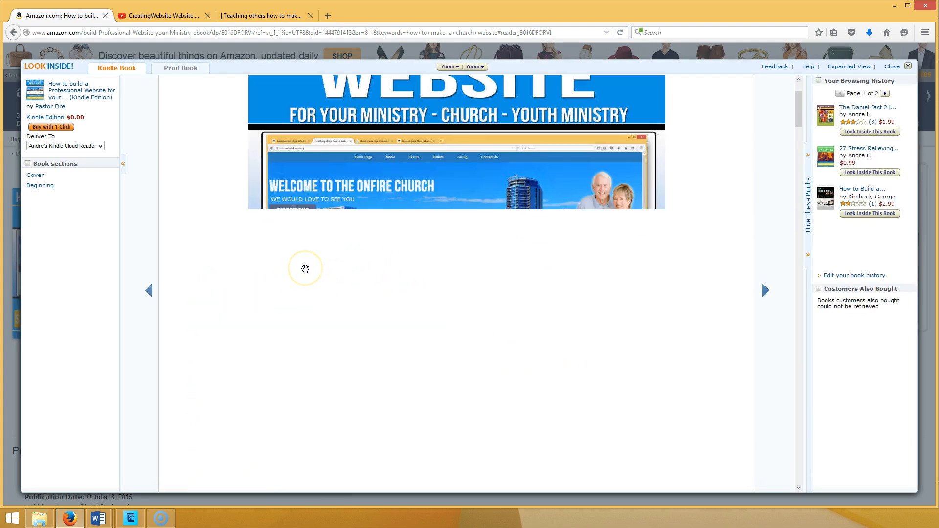
Step: Page through the Look Inside preview past the table of contents, glancing at the OnFire Church site and back
{"action": "scroll", "scroll_direction": "up", "scroll_amount": 3}
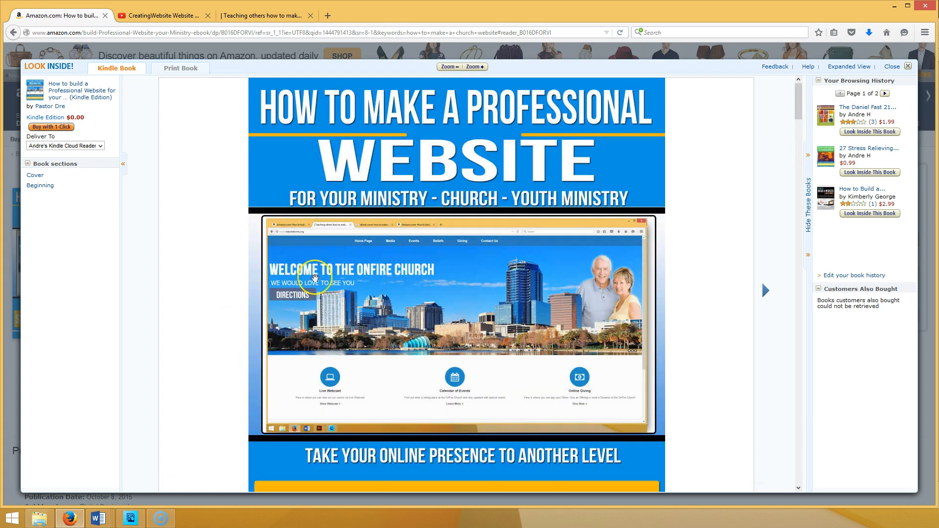
{"action": "left_click", "coordinate": [765, 291]}
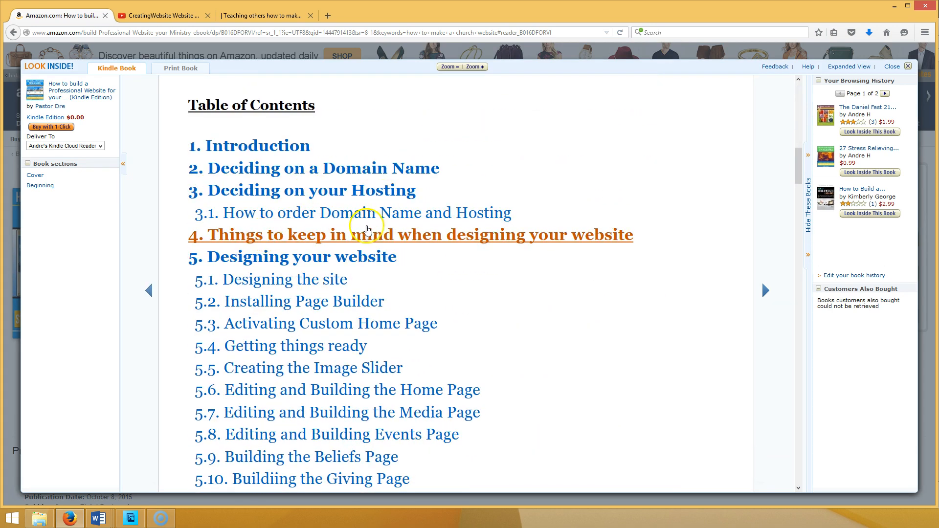
{"action": "mouse_move", "coordinate": [395, 292]}
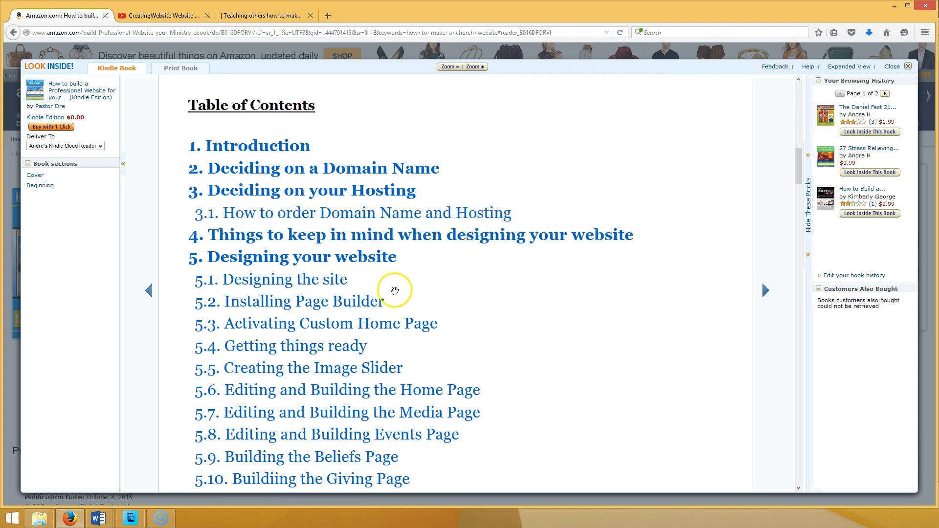
{"action": "mouse_move", "coordinate": [503, 247]}
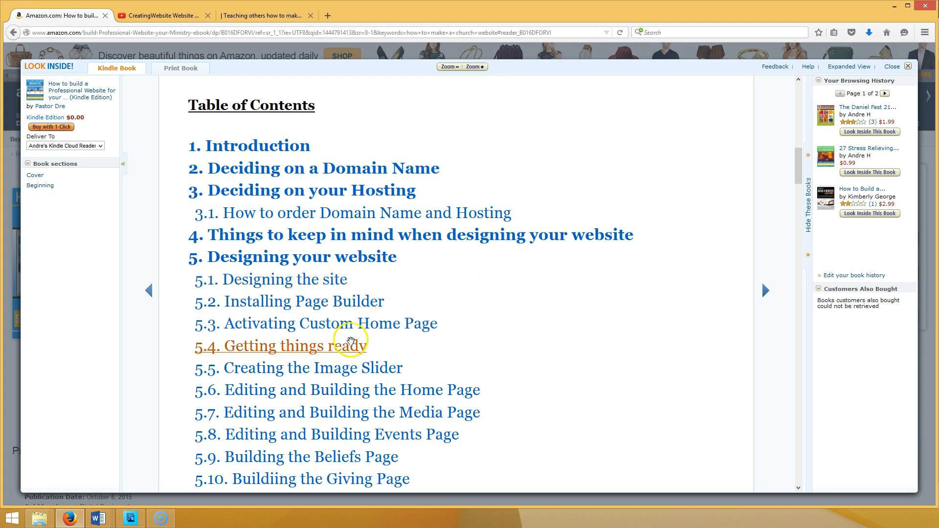
{"action": "scroll", "scroll_direction": "down", "scroll_amount": 3}
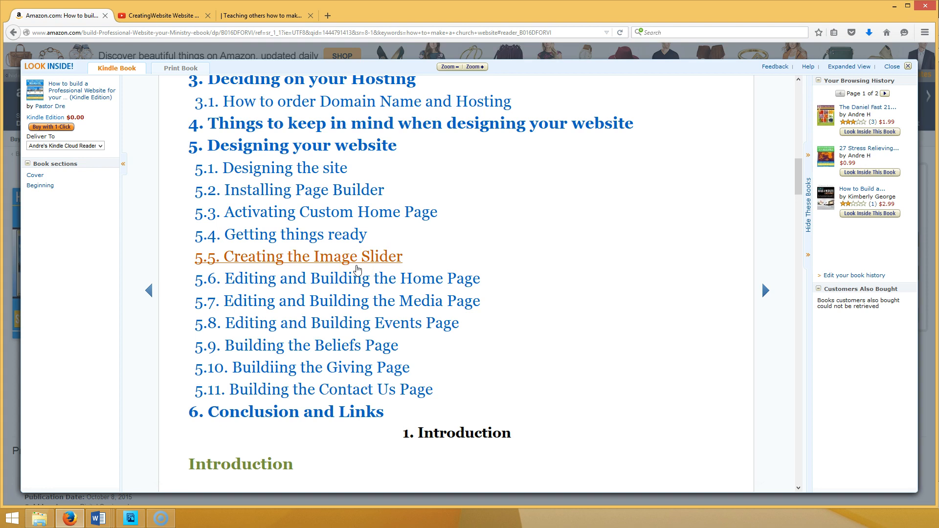
{"action": "left_click", "coordinate": [263, 14]}
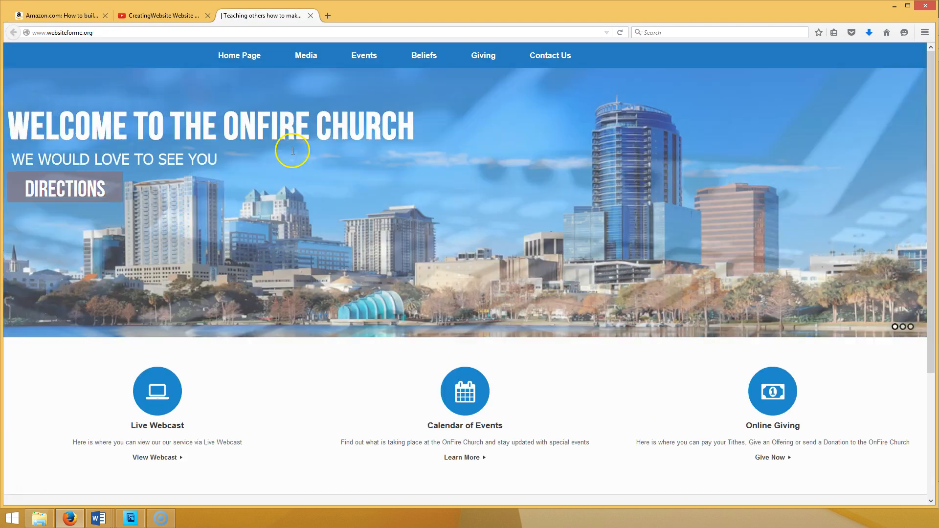
{"action": "left_click", "coordinate": [59, 15]}
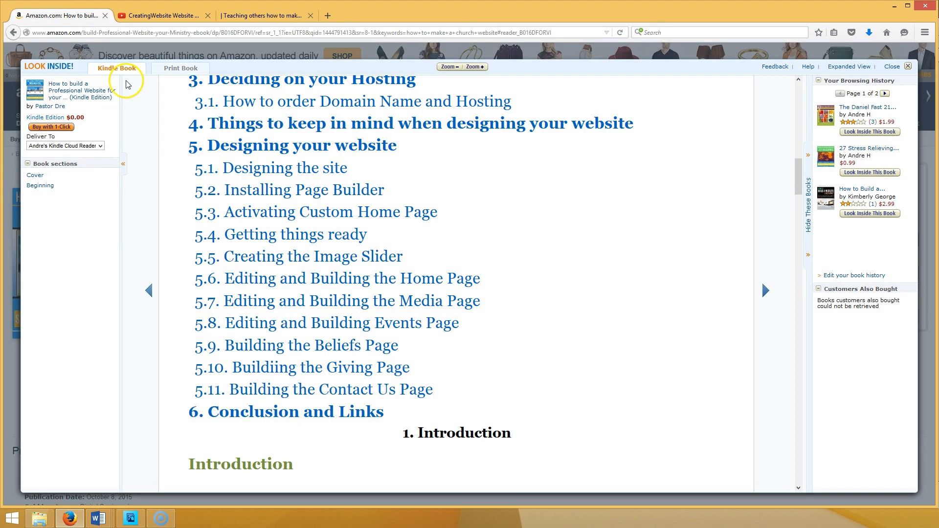
{"action": "mouse_move", "coordinate": [344, 367]}
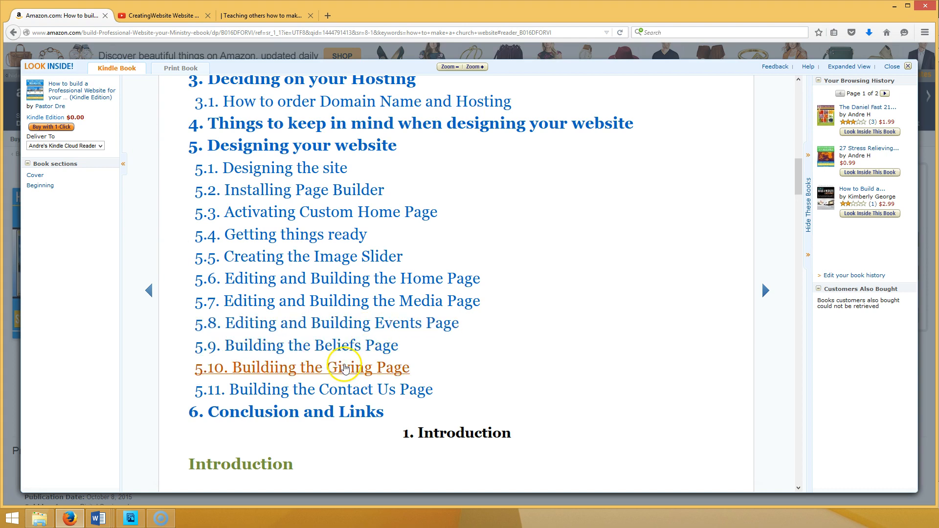
{"action": "mouse_move", "coordinate": [325, 412]}
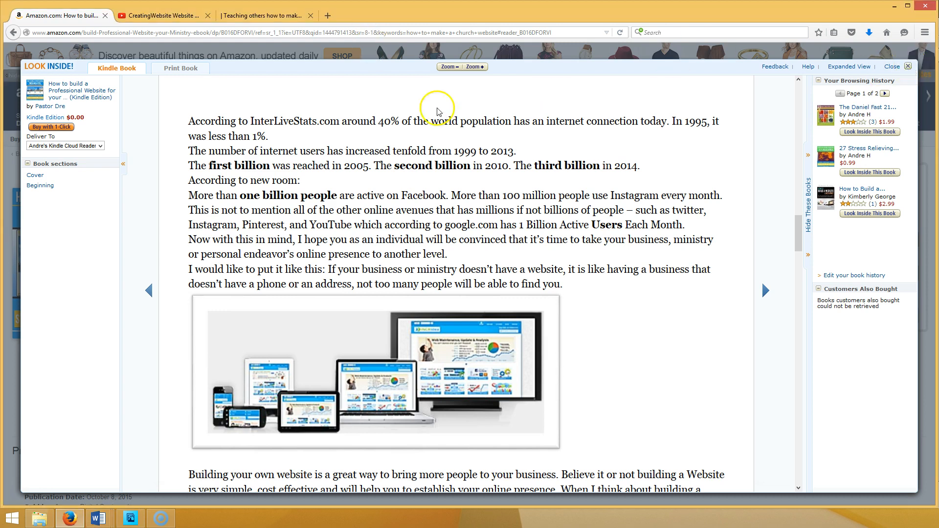
Step: Close the Look Inside viewer and scroll to the Product Details showing the 54-page length
{"action": "left_click", "coordinate": [891, 66]}
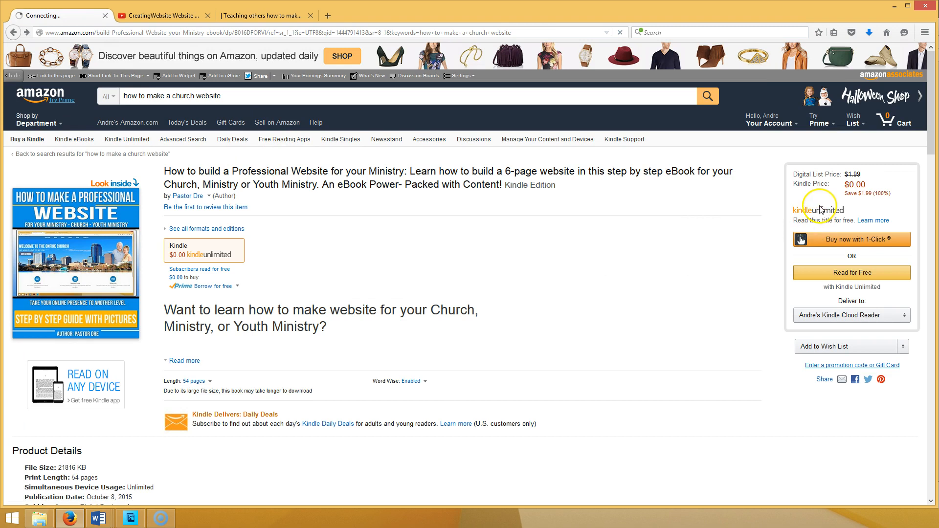
{"action": "mouse_move", "coordinate": [867, 191]}
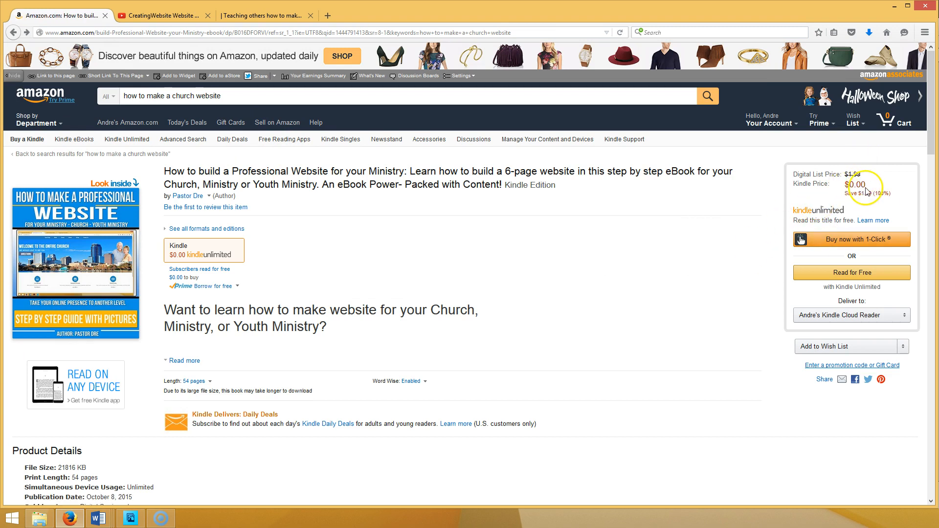
{"action": "mouse_move", "coordinate": [612, 331]}
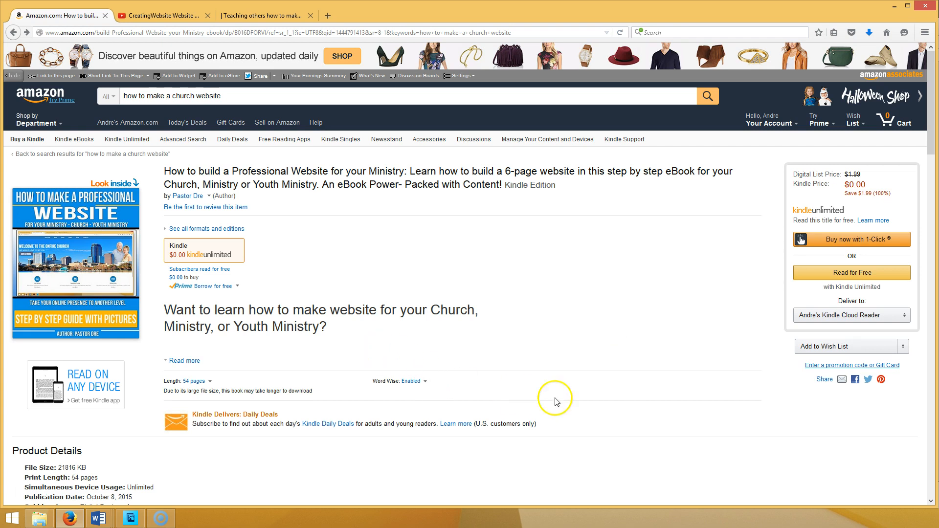
{"action": "mouse_move", "coordinate": [580, 402]}
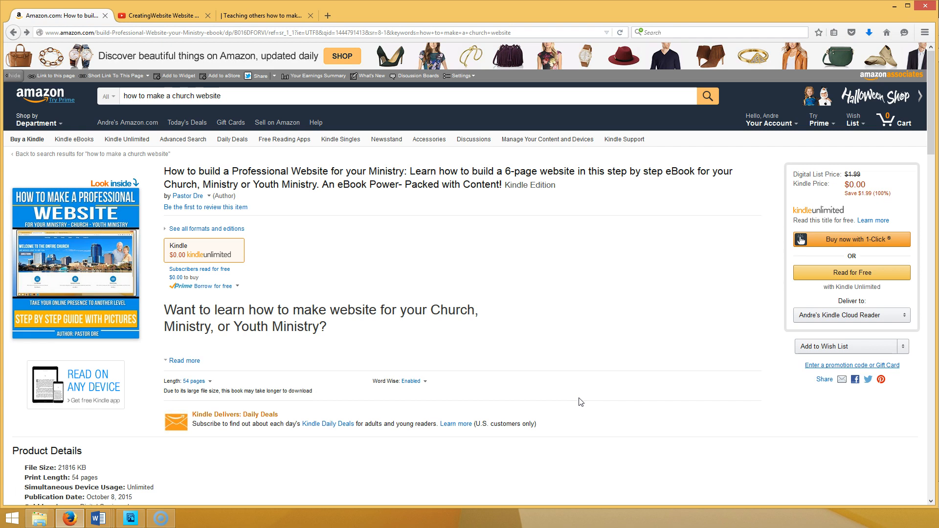
{"action": "scroll", "scroll_direction": "down", "scroll_amount": 3}
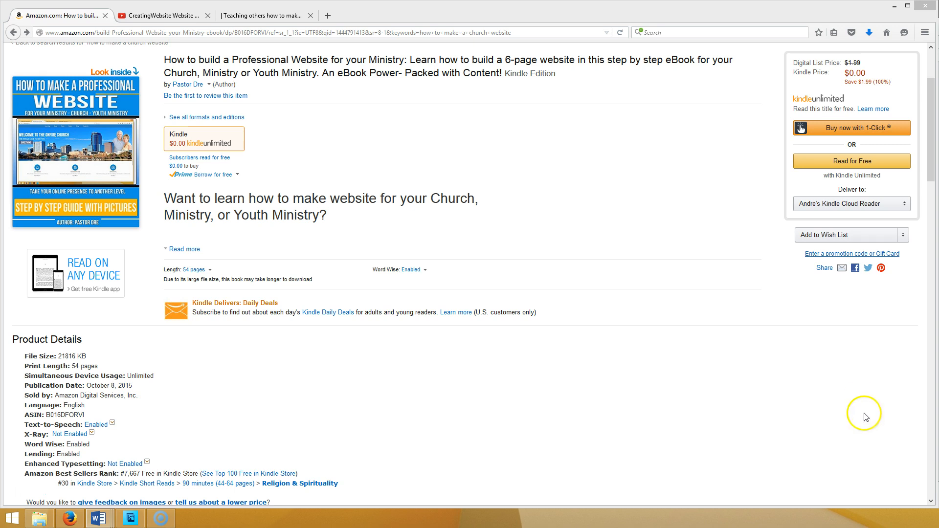
{"action": "mouse_move", "coordinate": [258, 357]}
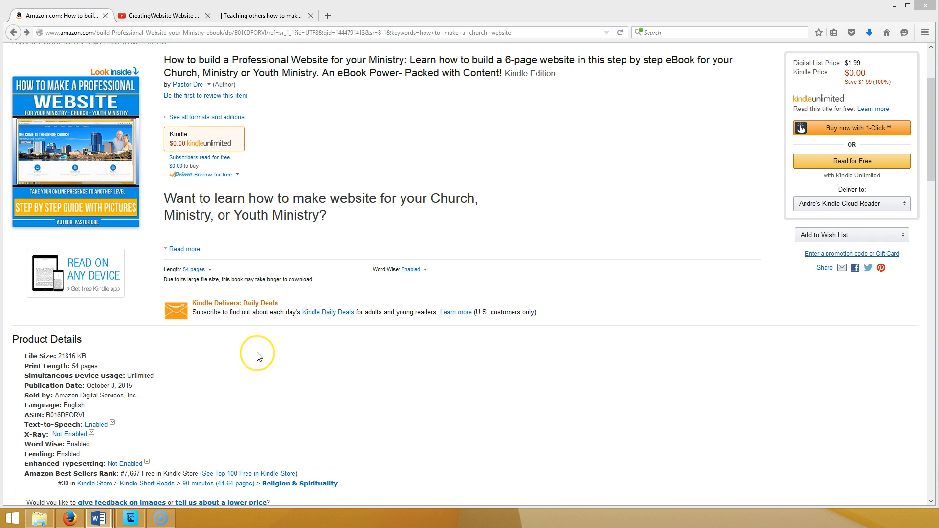
{"action": "mouse_move", "coordinate": [259, 357]}
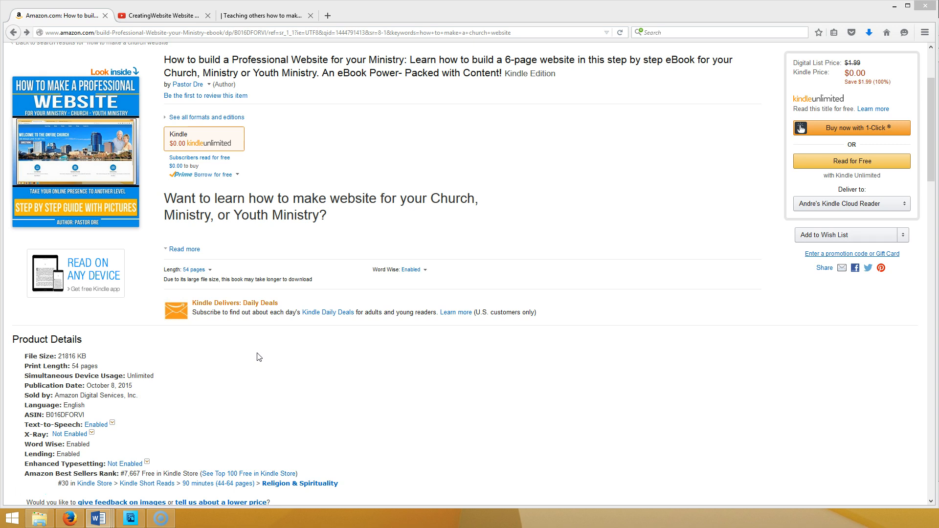
{"action": "mouse_move", "coordinate": [151, 129]}
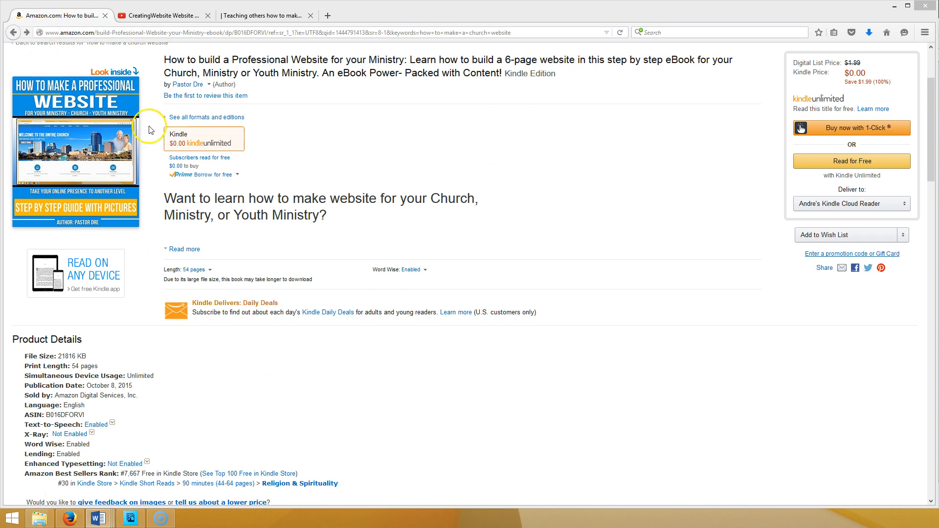
{"action": "mouse_move", "coordinate": [427, 193]}
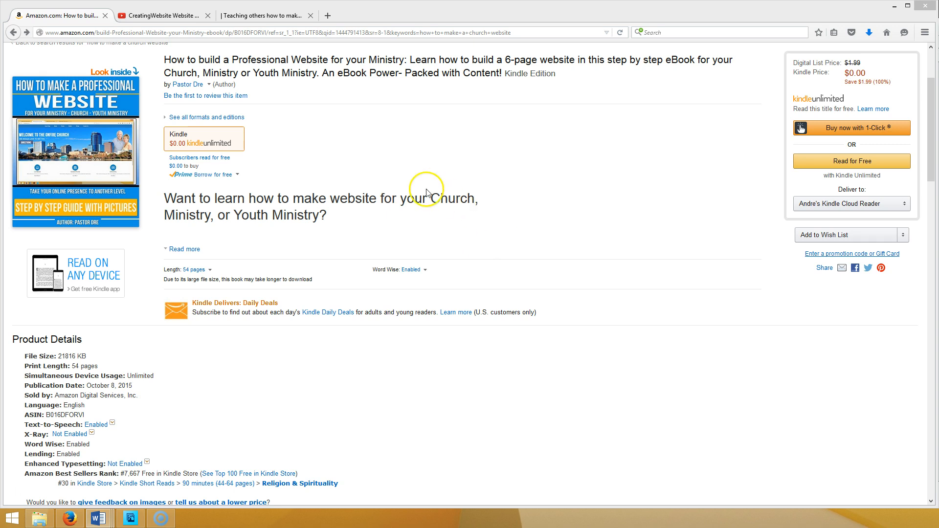
{"action": "mouse_move", "coordinate": [427, 192]}
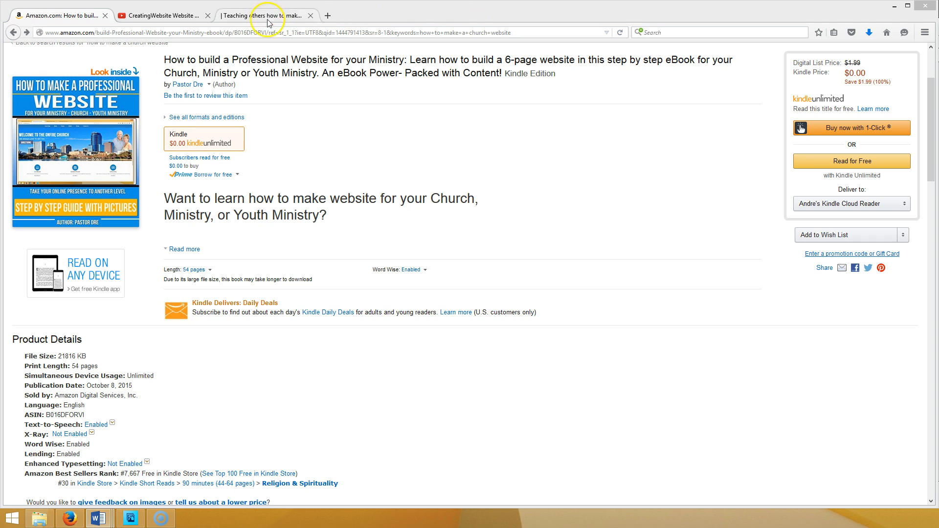
Step: Visit the OnFire Church site's Media webcast page, then its Contact Us form page
{"action": "left_click", "coordinate": [258, 15]}
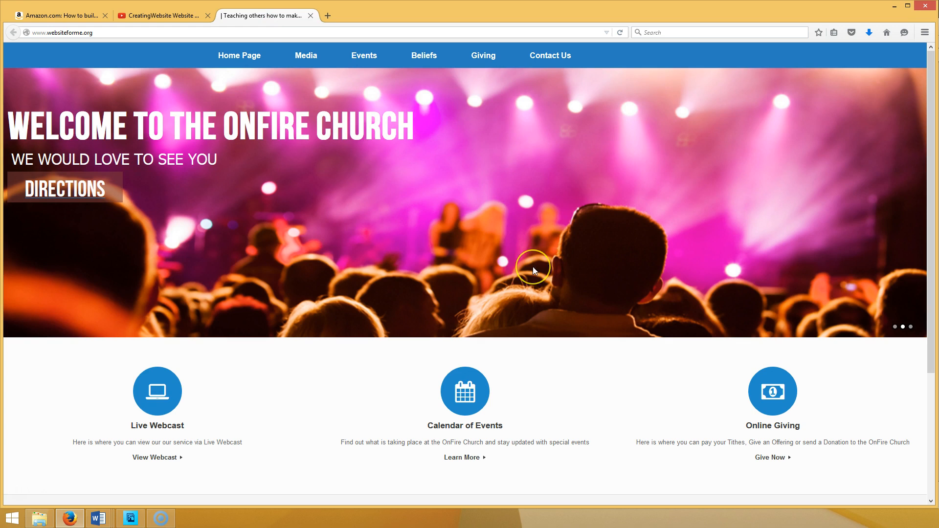
{"action": "mouse_move", "coordinate": [305, 55]}
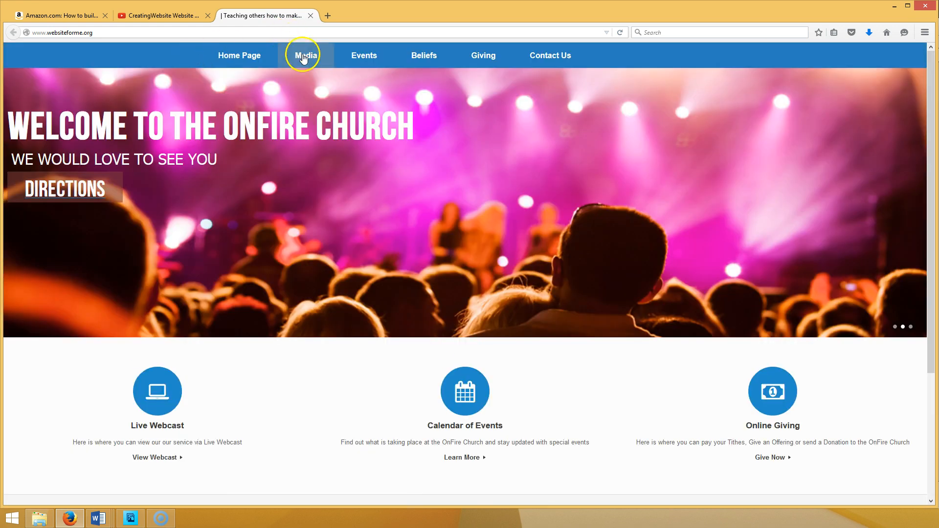
{"action": "left_click", "coordinate": [305, 54]}
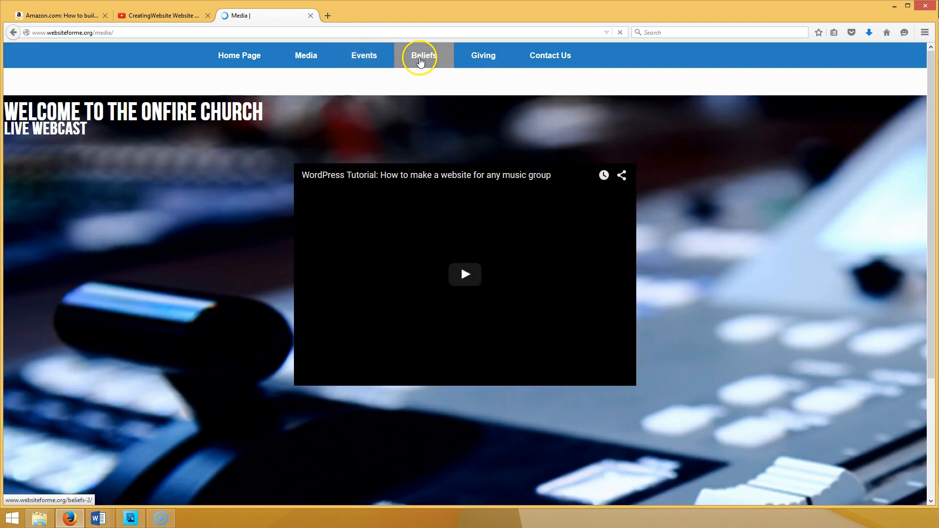
{"action": "mouse_move", "coordinate": [549, 54]}
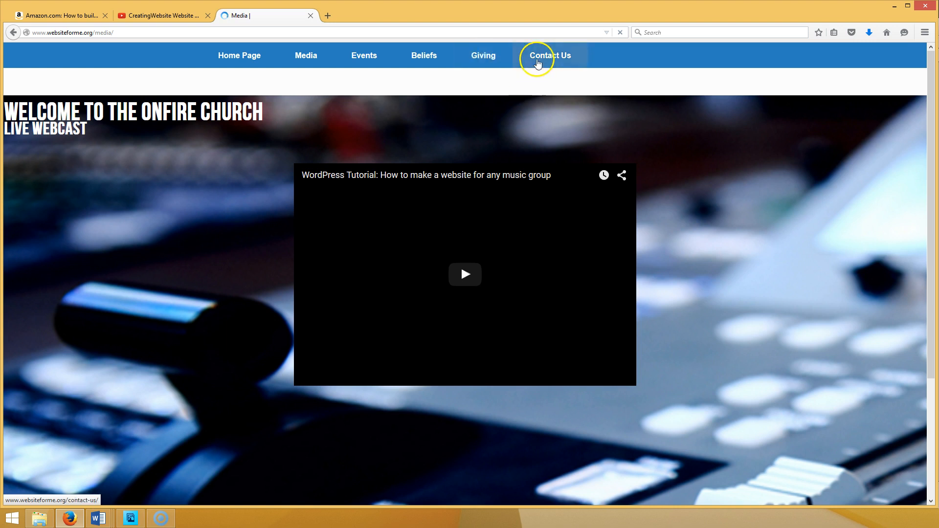
{"action": "left_click", "coordinate": [549, 55]}
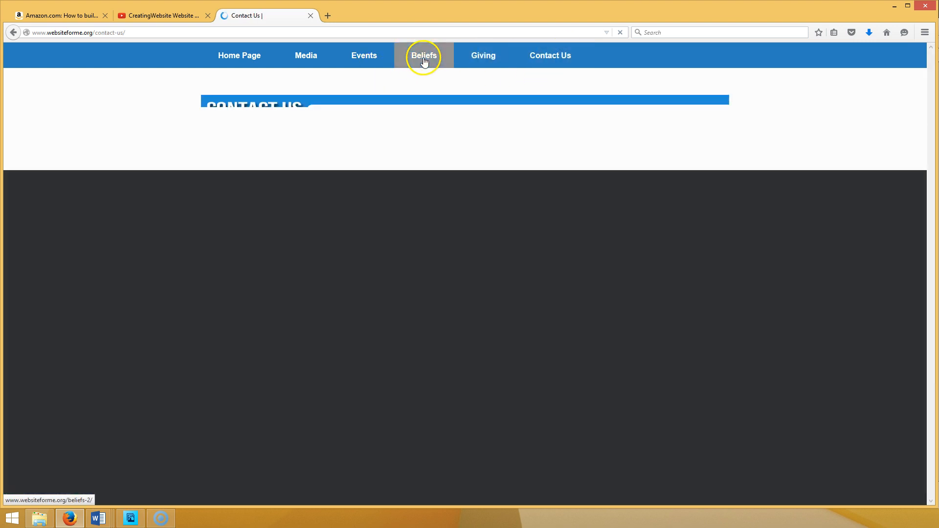
{"action": "mouse_move", "coordinate": [416, 76]}
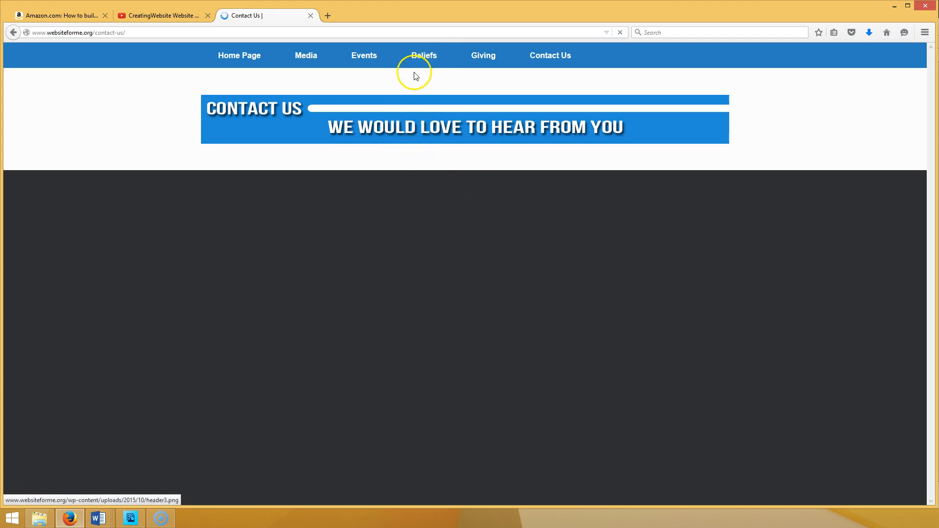
{"action": "mouse_move", "coordinate": [482, 55]}
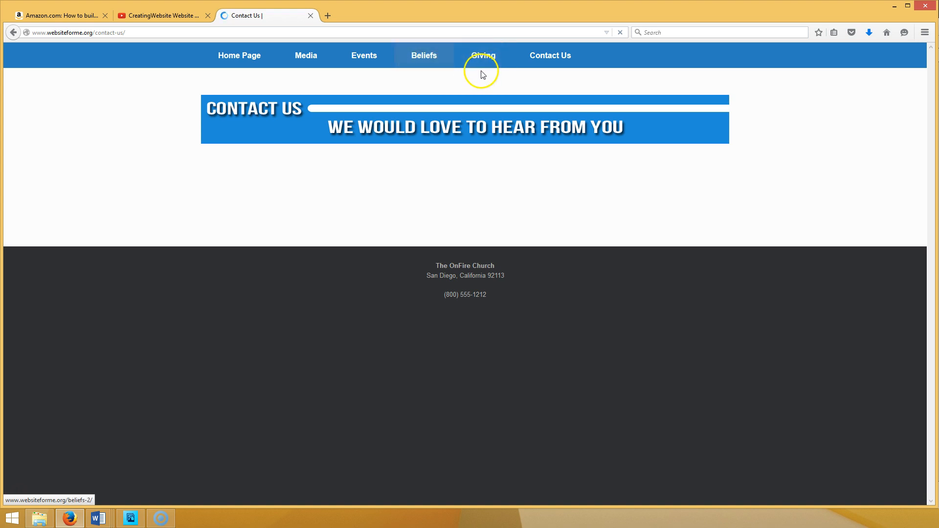
{"action": "mouse_move", "coordinate": [550, 211]}
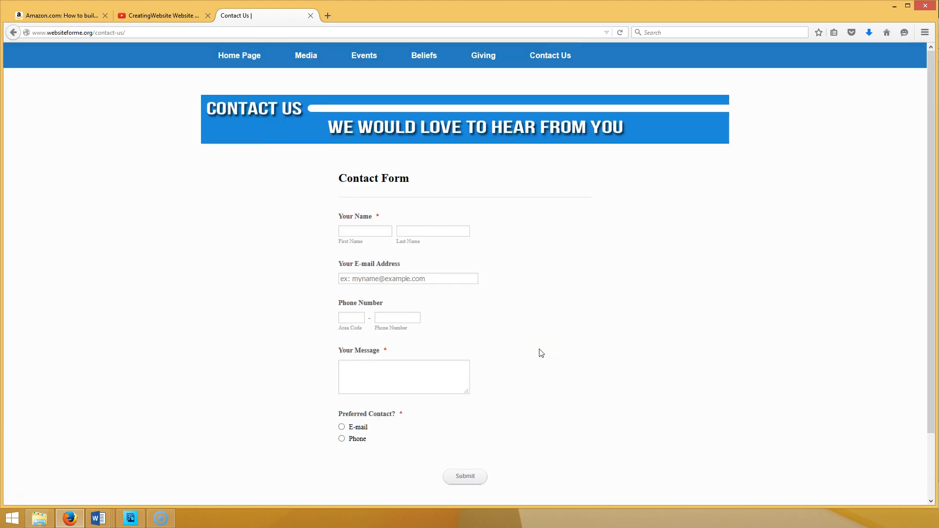
{"action": "mouse_move", "coordinate": [363, 55]}
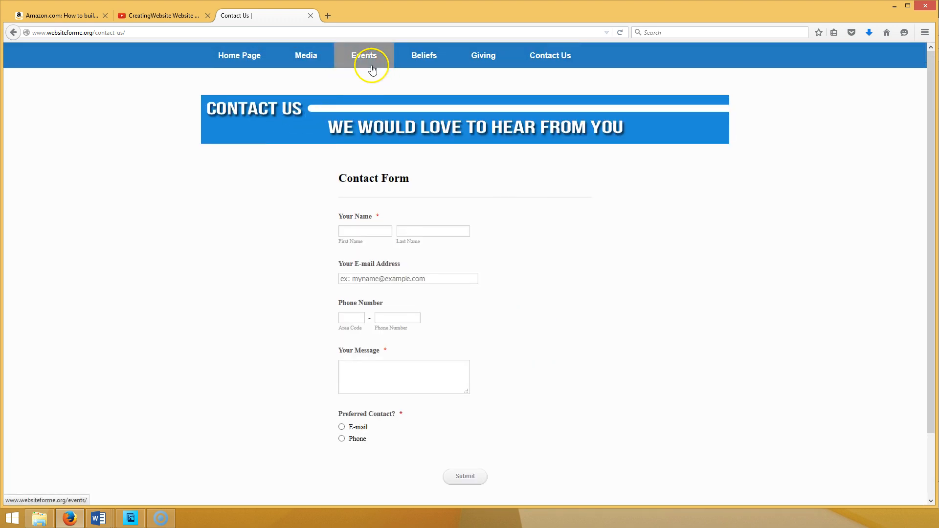
Step: Load the Events page and scroll to the October 2015 Upcoming Events calendar
{"action": "left_click", "coordinate": [363, 55]}
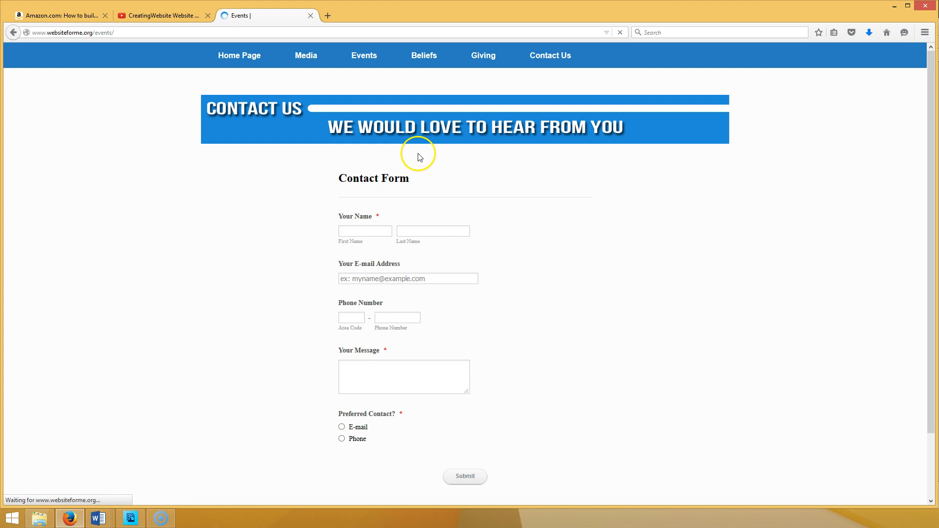
{"action": "left_click", "coordinate": [363, 54]}
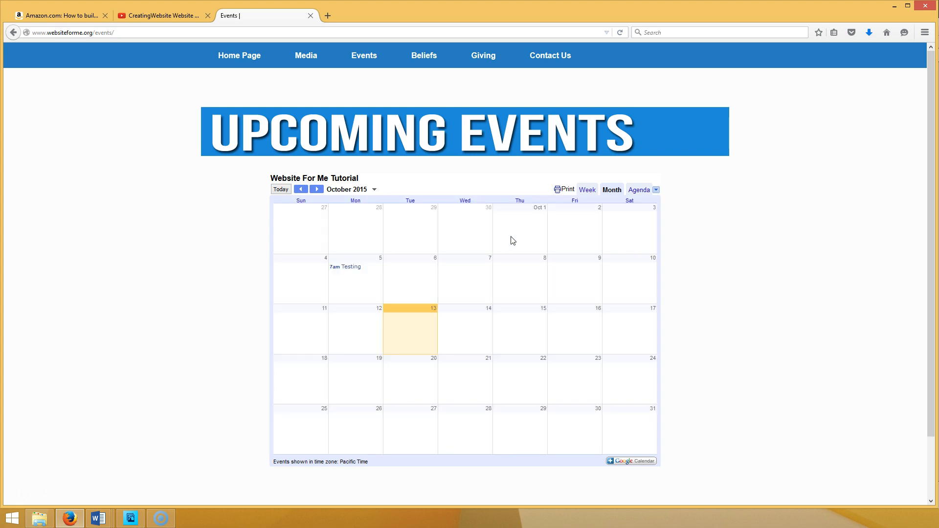
{"action": "scroll", "scroll_direction": "down", "scroll_amount": 3}
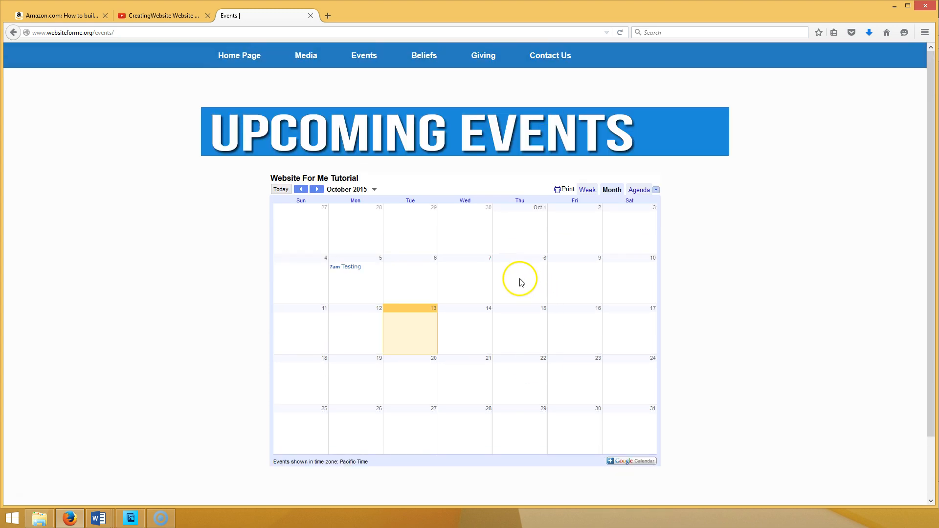
{"action": "mouse_move", "coordinate": [520, 281]}
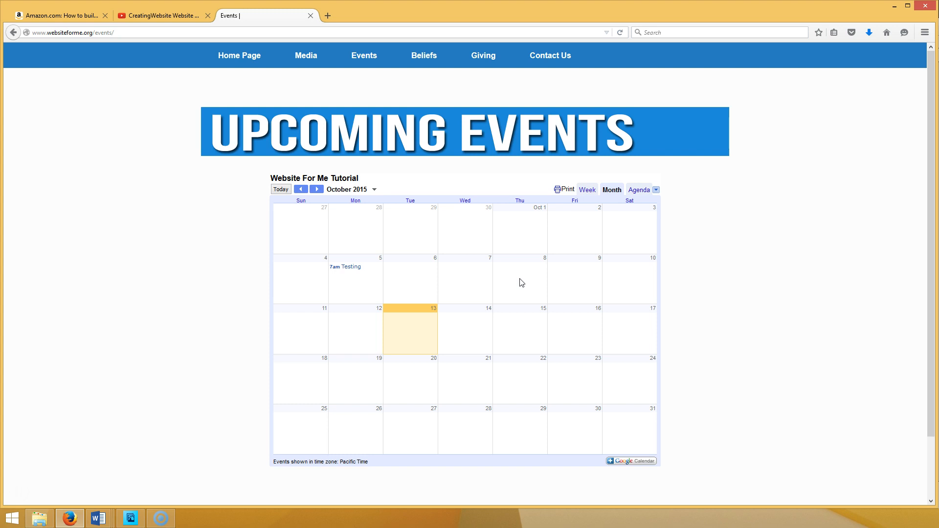
{"action": "mouse_move", "coordinate": [487, 131]}
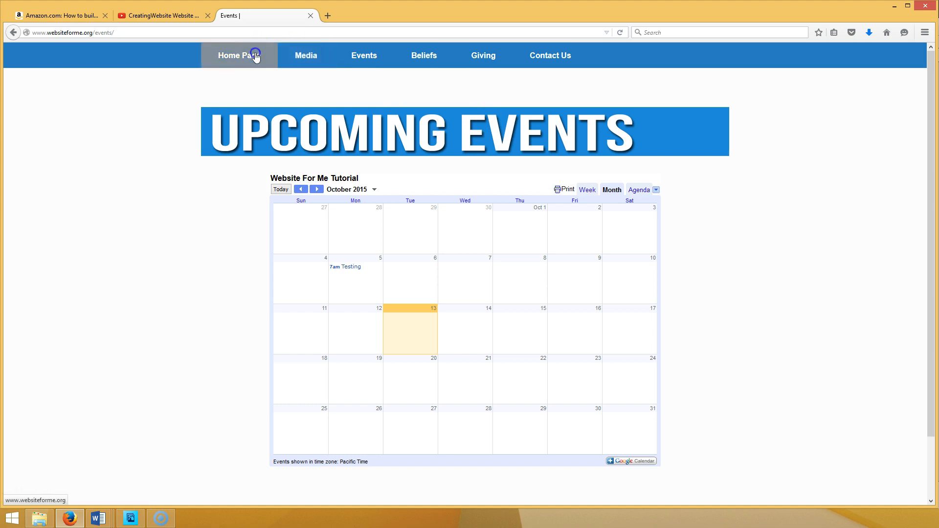
Step: Return to the home page and scroll past the slider to the Live Webcast, Calendar and Online Giving sections
{"action": "left_click", "coordinate": [239, 55]}
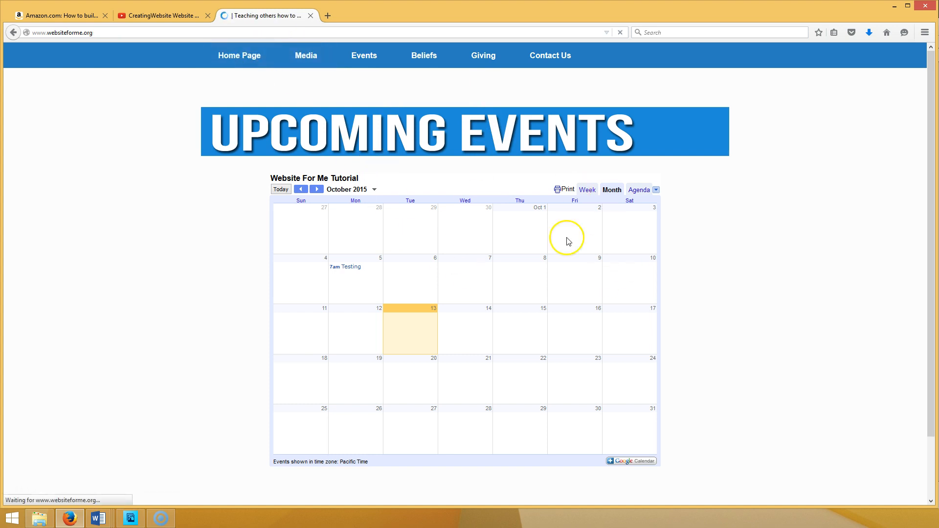
{"action": "left_click", "coordinate": [238, 55]}
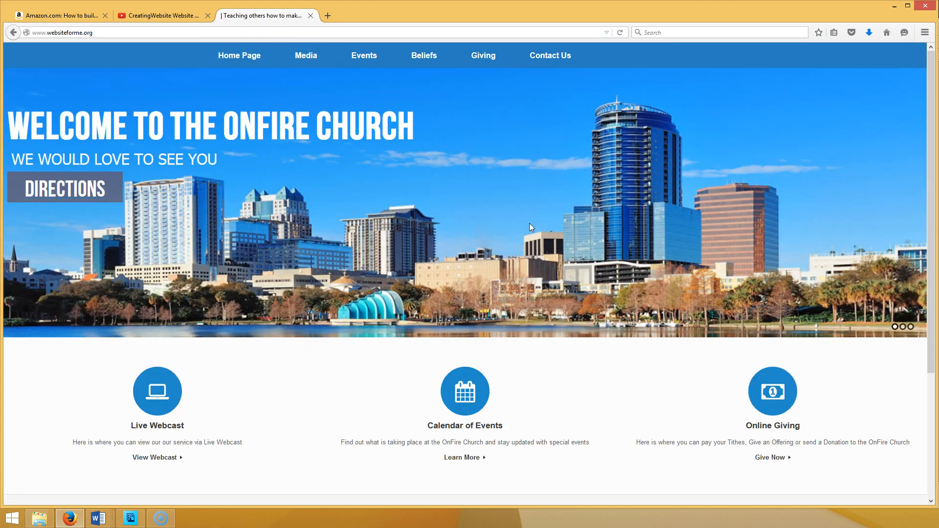
{"action": "mouse_move", "coordinate": [676, 252]}
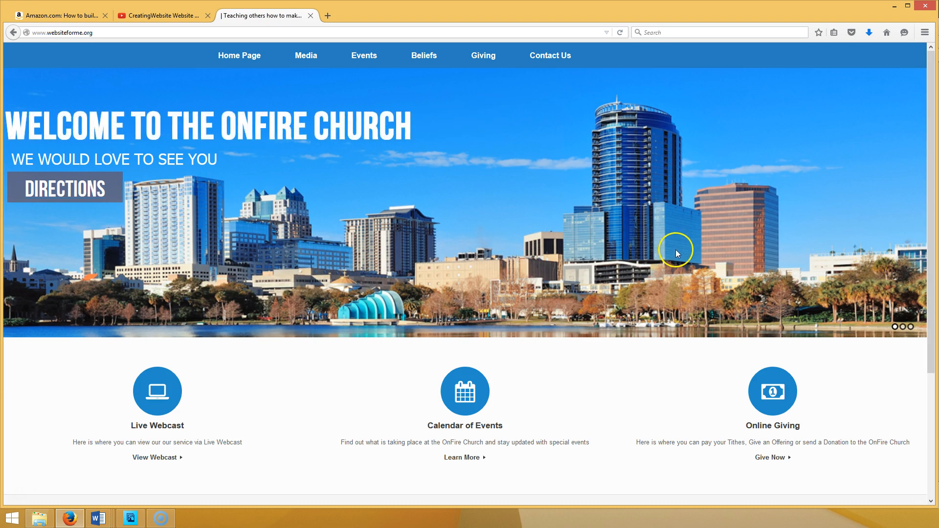
{"action": "mouse_move", "coordinate": [903, 327]}
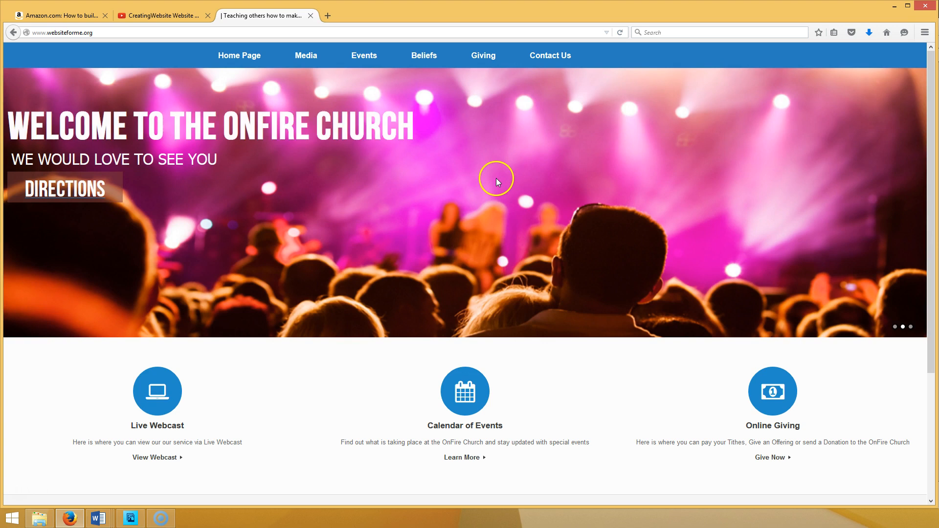
{"action": "mouse_move", "coordinate": [496, 180]}
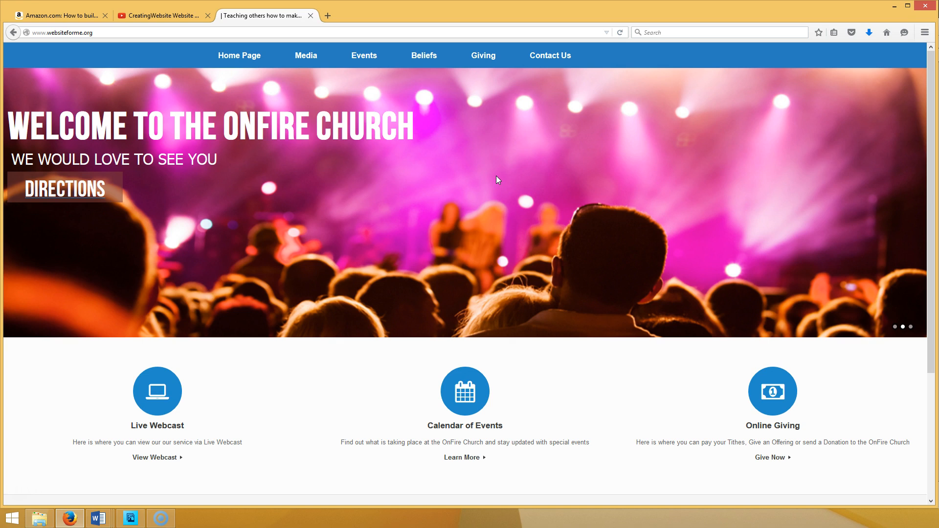
{"action": "mouse_move", "coordinate": [719, 335]}
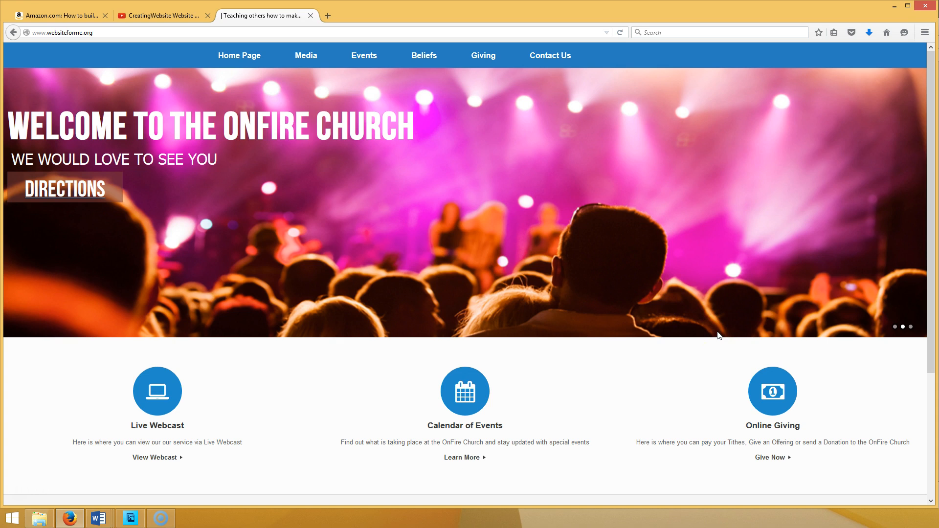
{"action": "scroll", "scroll_direction": "down", "scroll_amount": 3}
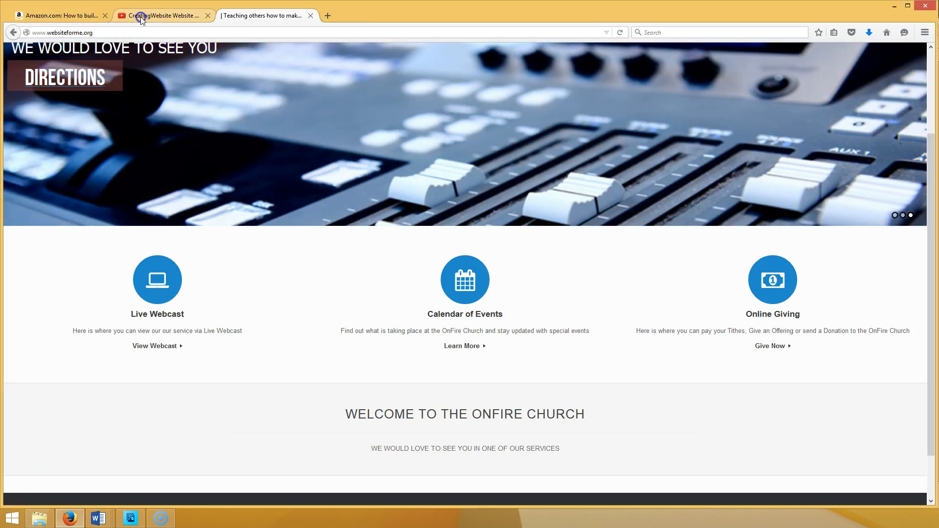
Step: Switch back to the CreatingWebsite Website channel page on YouTube
{"action": "left_click", "coordinate": [161, 14]}
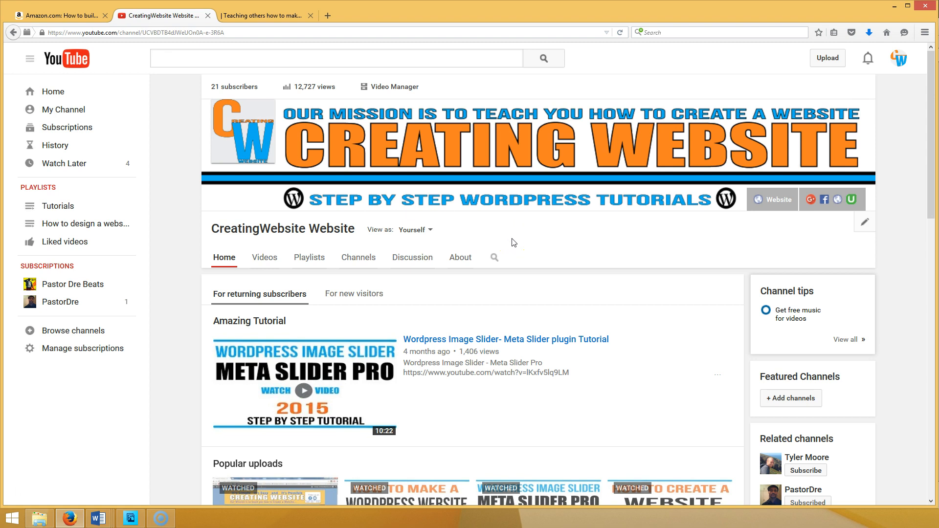
{"action": "mouse_move", "coordinate": [905, 451]}
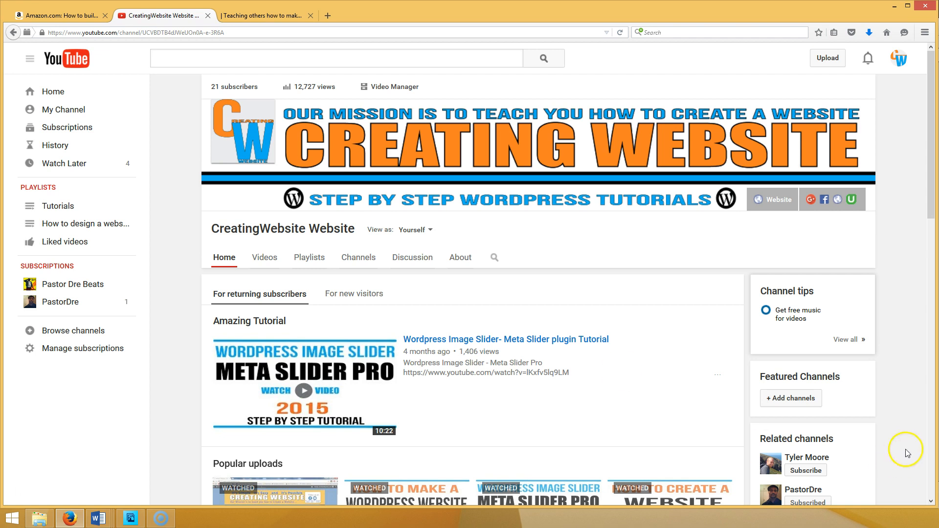